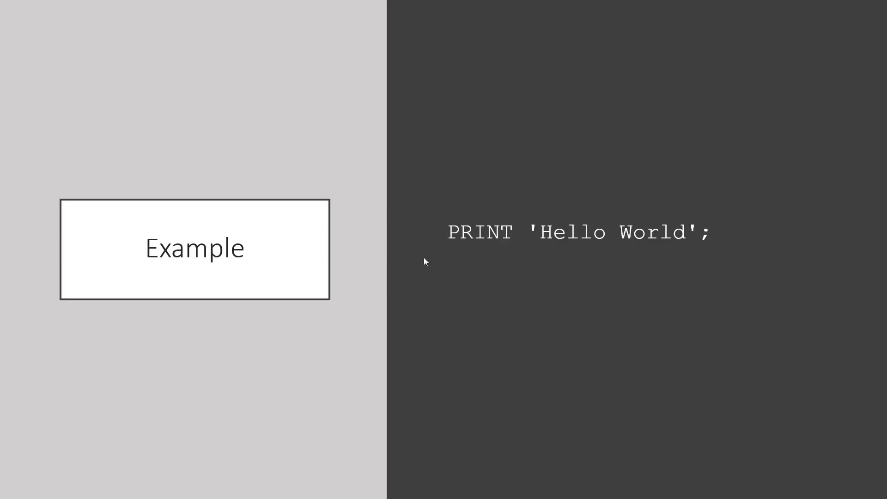
mouse_move(693, 267)
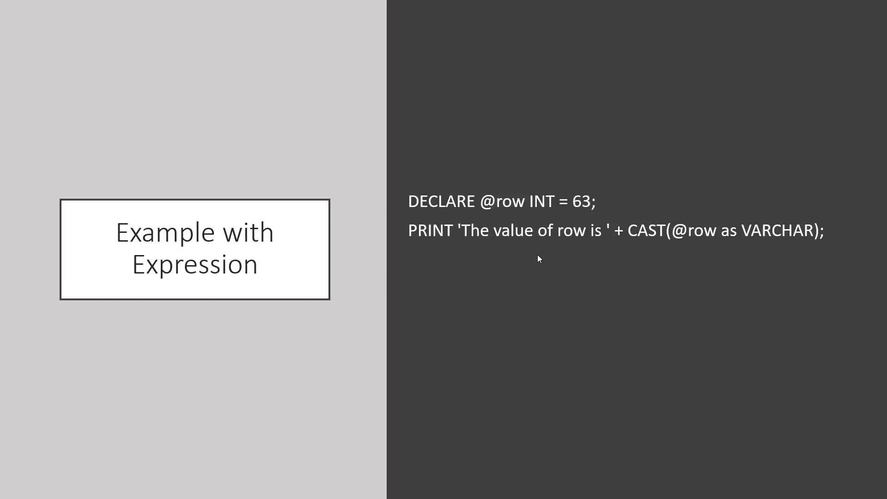
mouse_move(482, 267)
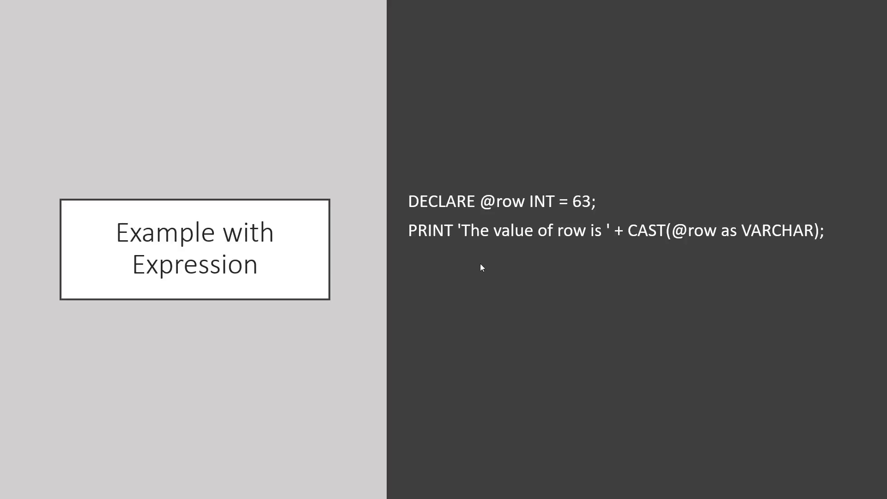